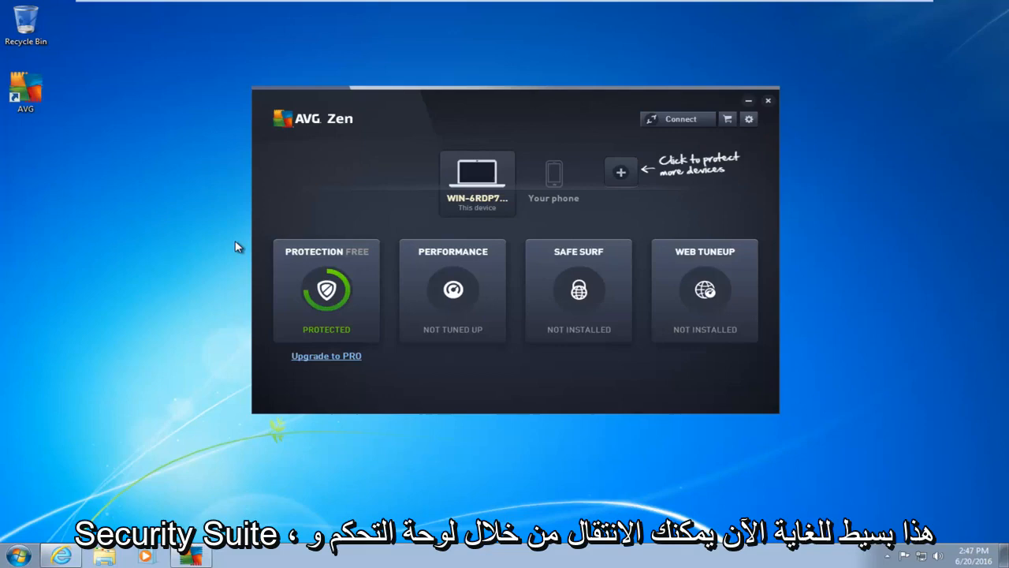
mouse_move(221, 240)
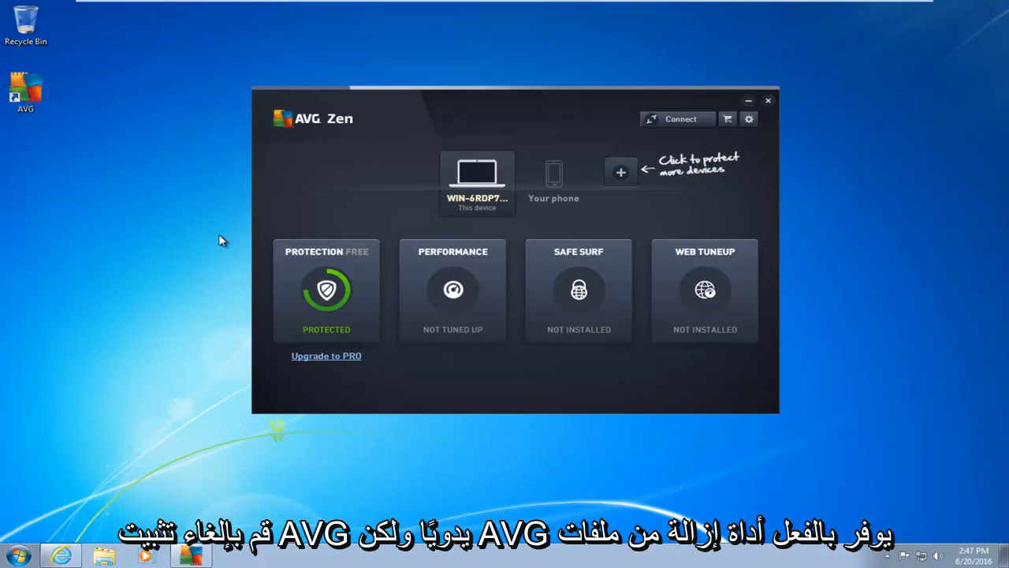
mouse_move(306, 139)
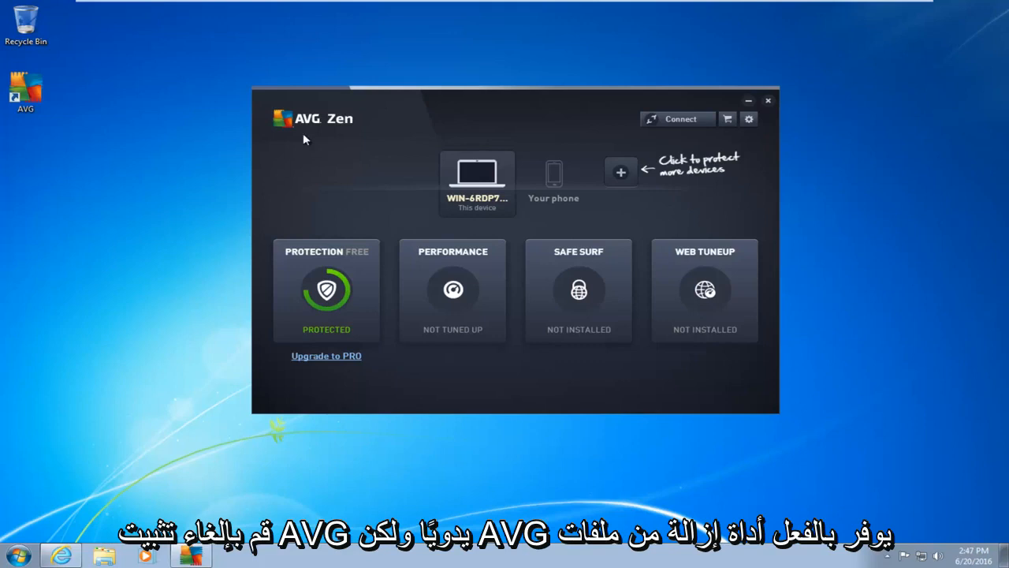
mouse_move(299, 135)
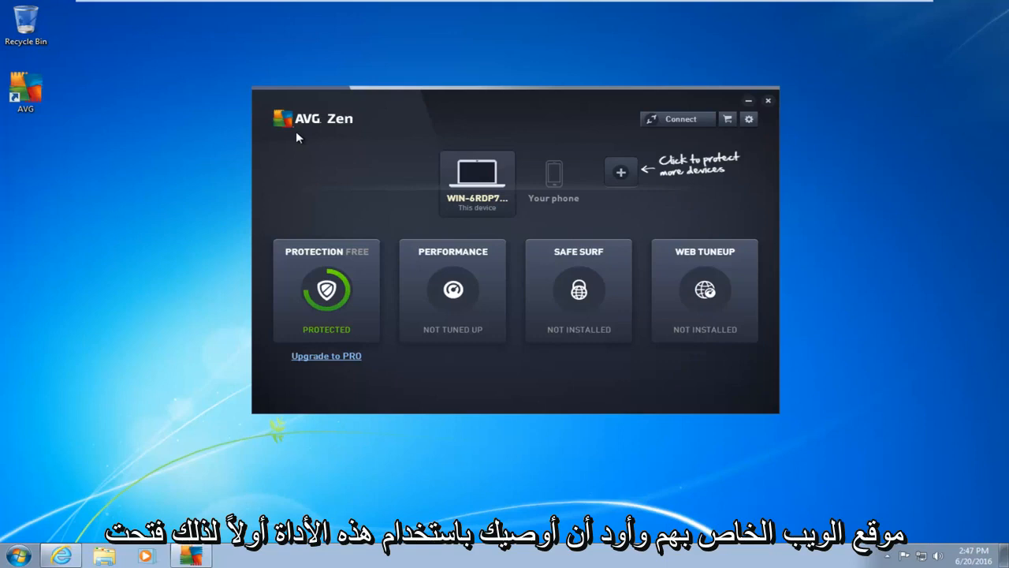
mouse_move(287, 136)
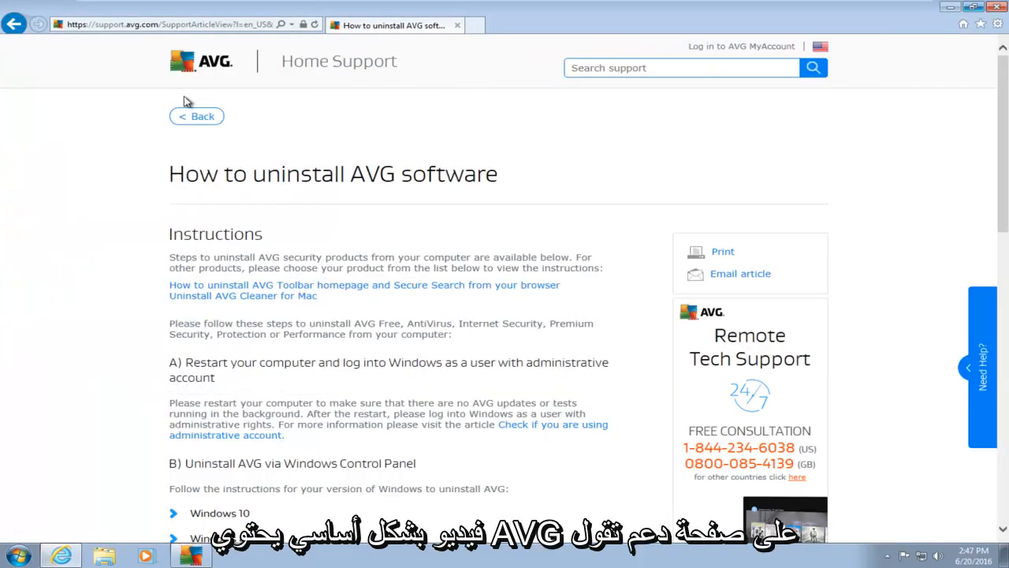
mouse_move(154, 71)
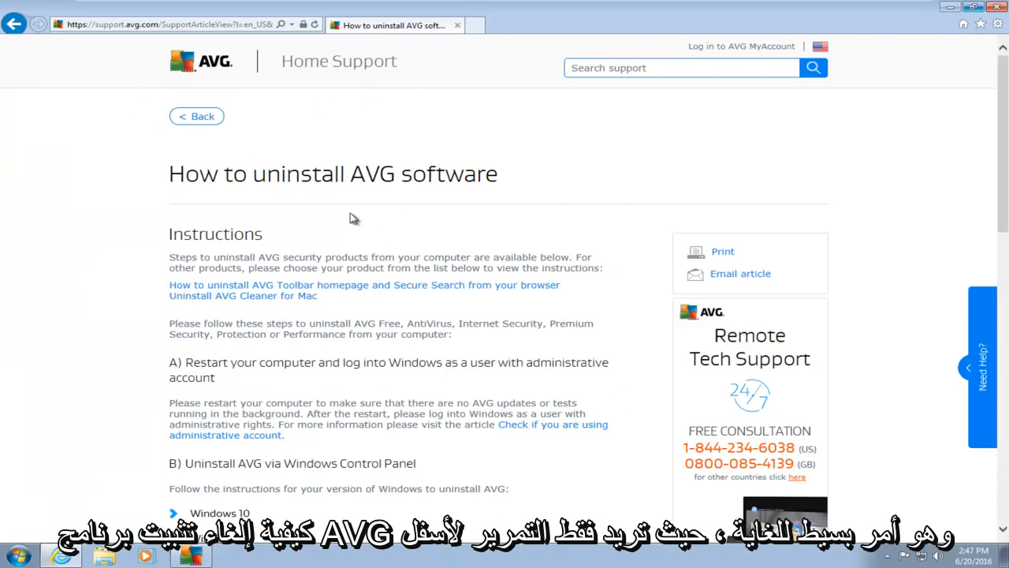
Download AVG_Remover.exe from the 'Click here' link in section C of the support article.
scroll(down, 3)
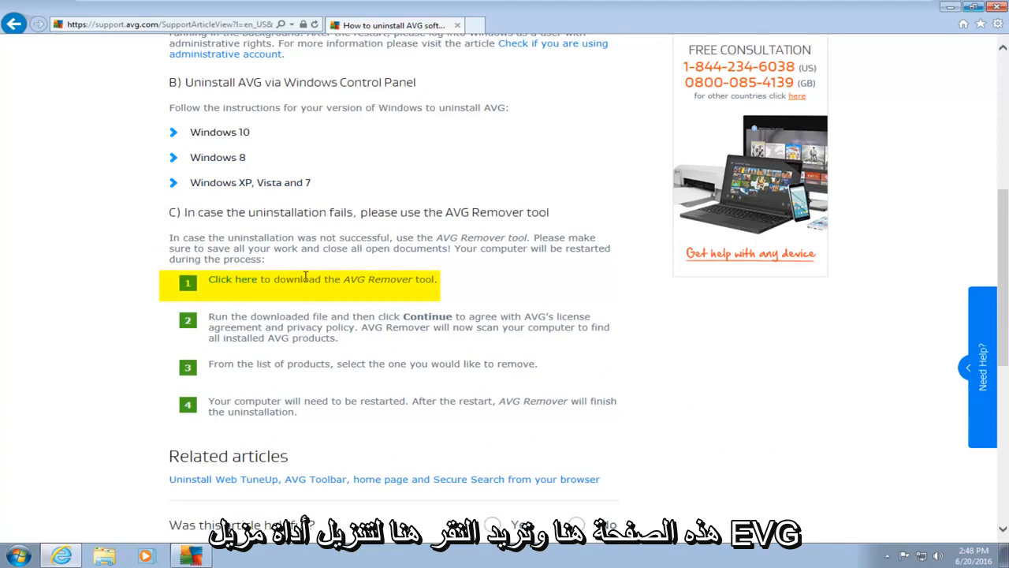
mouse_move(316, 282)
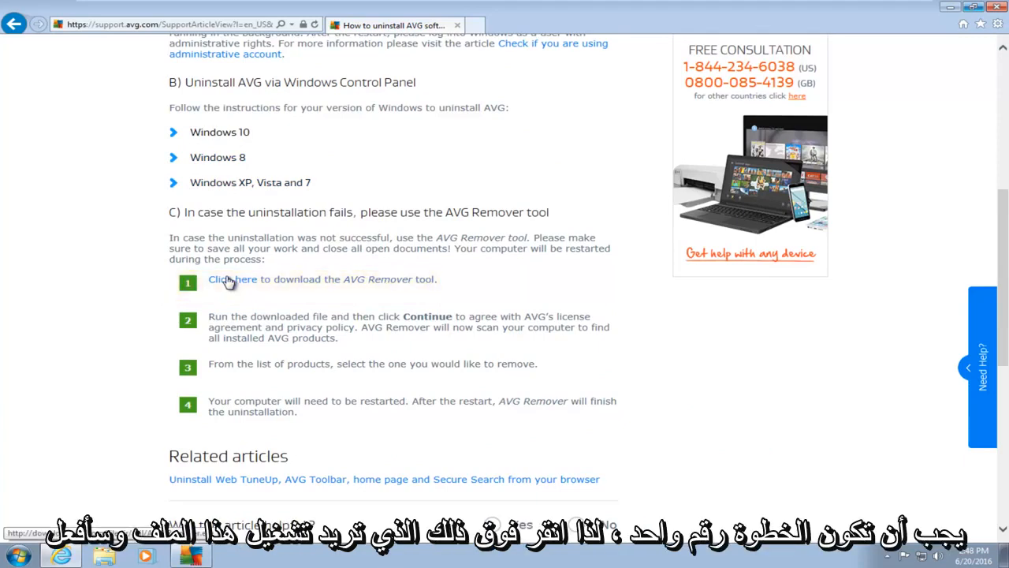
click(231, 279)
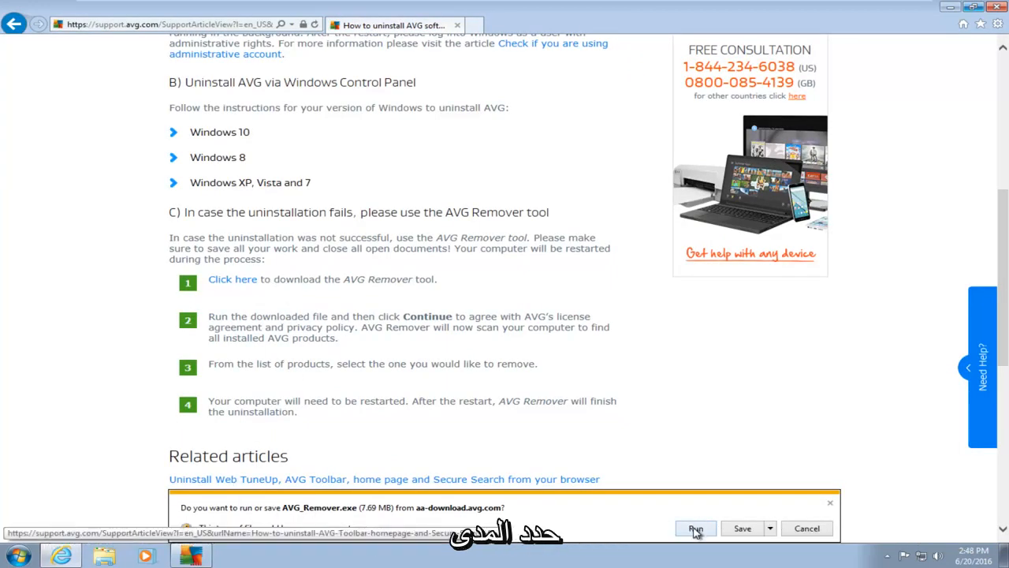
Run the downloaded AVG_Remover.exe and approve the User Account Control prompt with Yes.
click(694, 528)
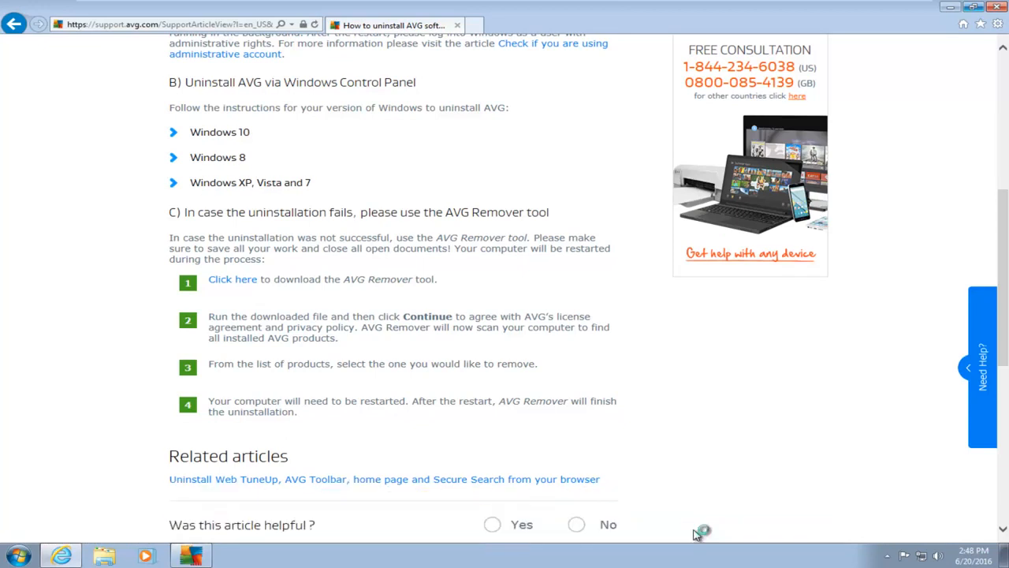
click(232, 279)
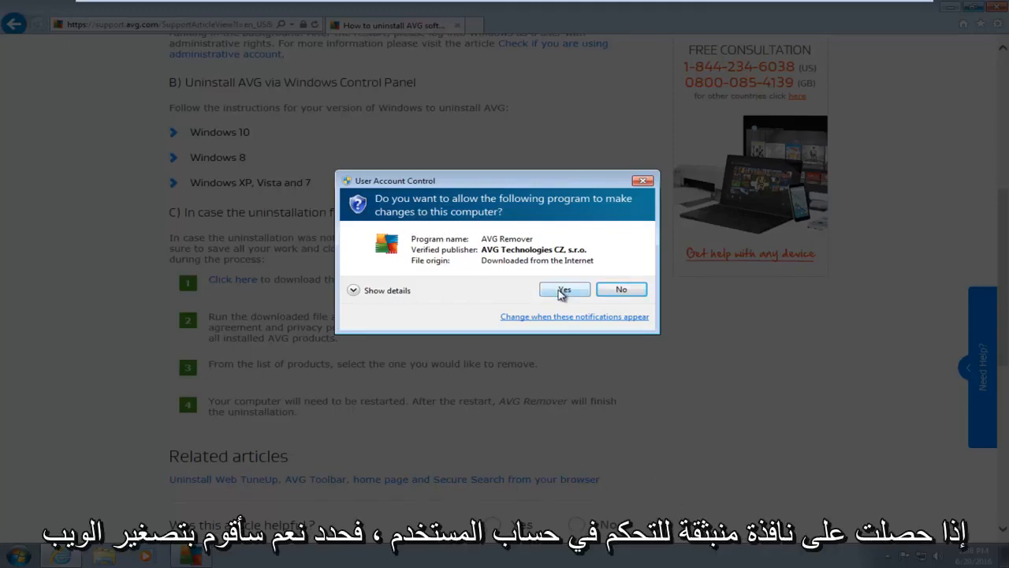
click(565, 289)
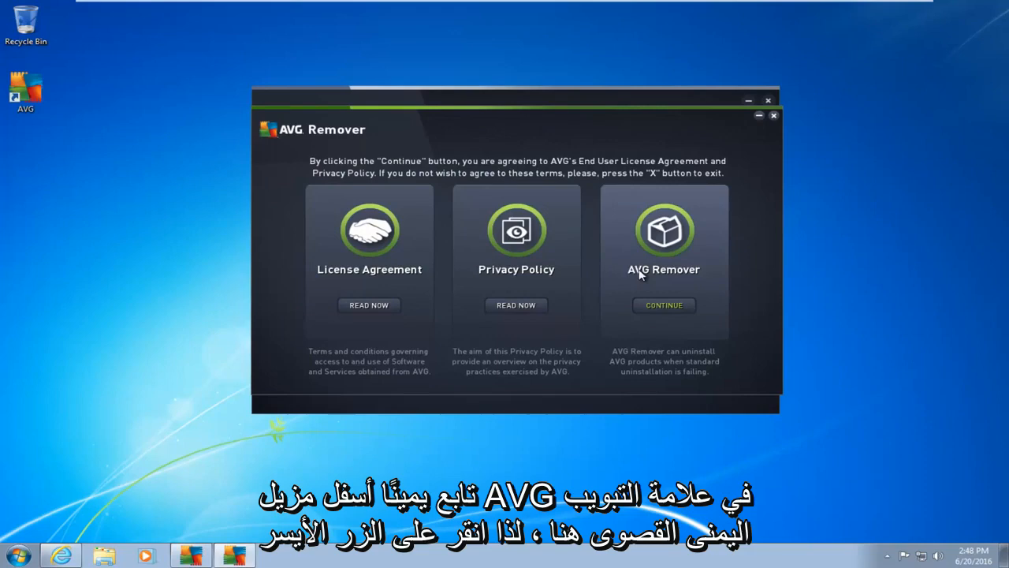
mouse_move(685, 248)
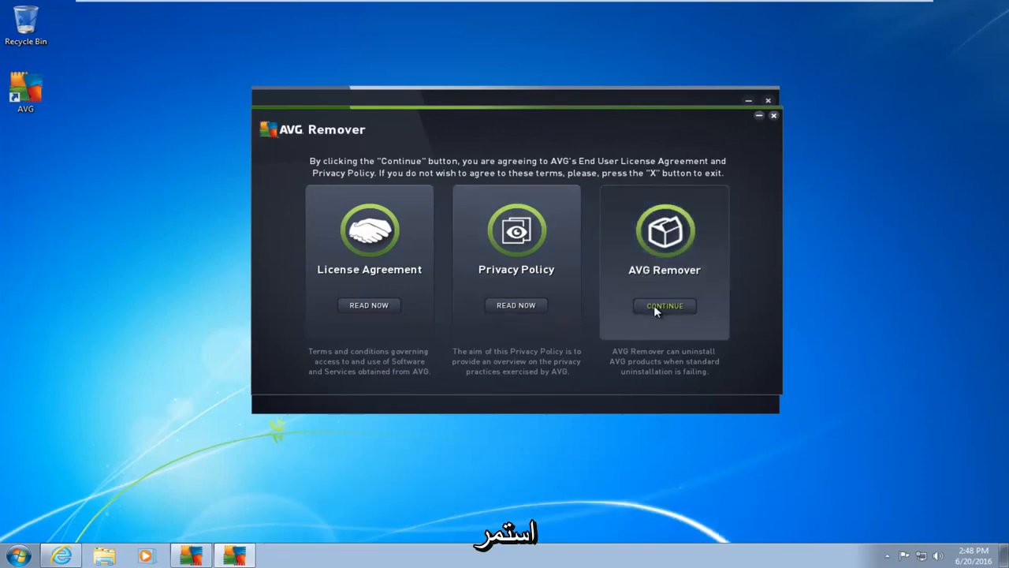
Agree to the license terms via Continue so the scan for AVG products begins.
click(664, 306)
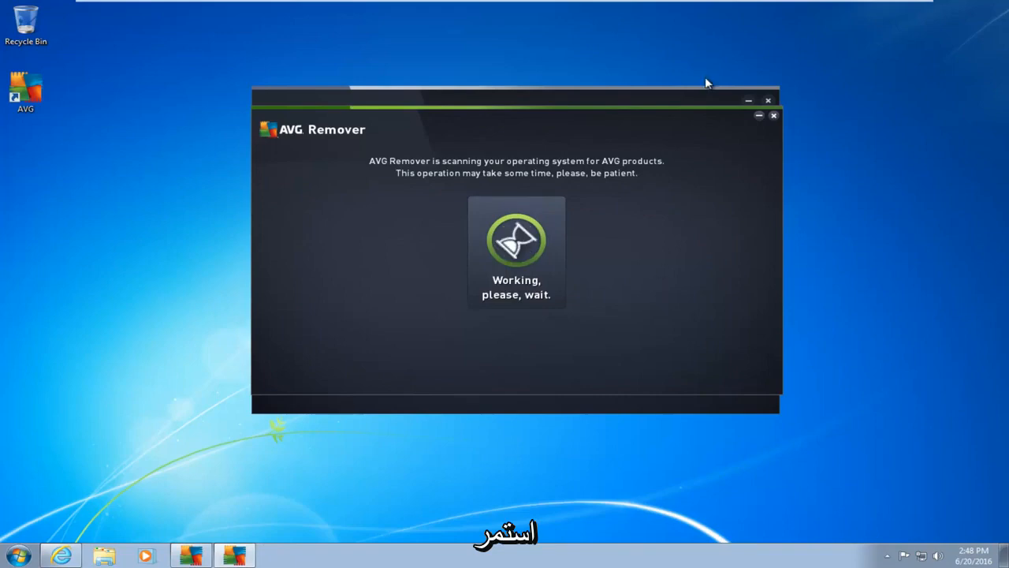
mouse_move(640, 166)
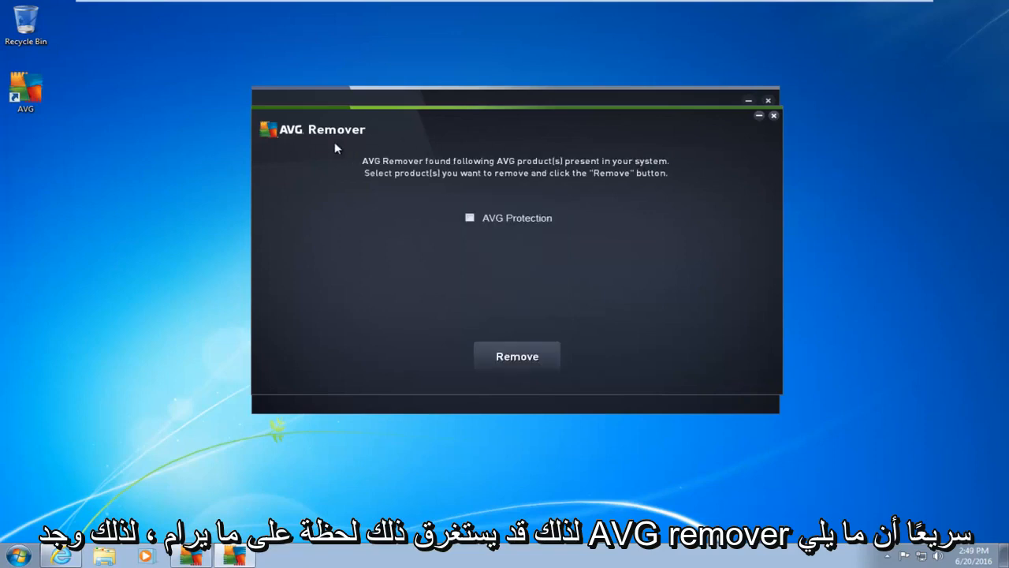
mouse_move(454, 189)
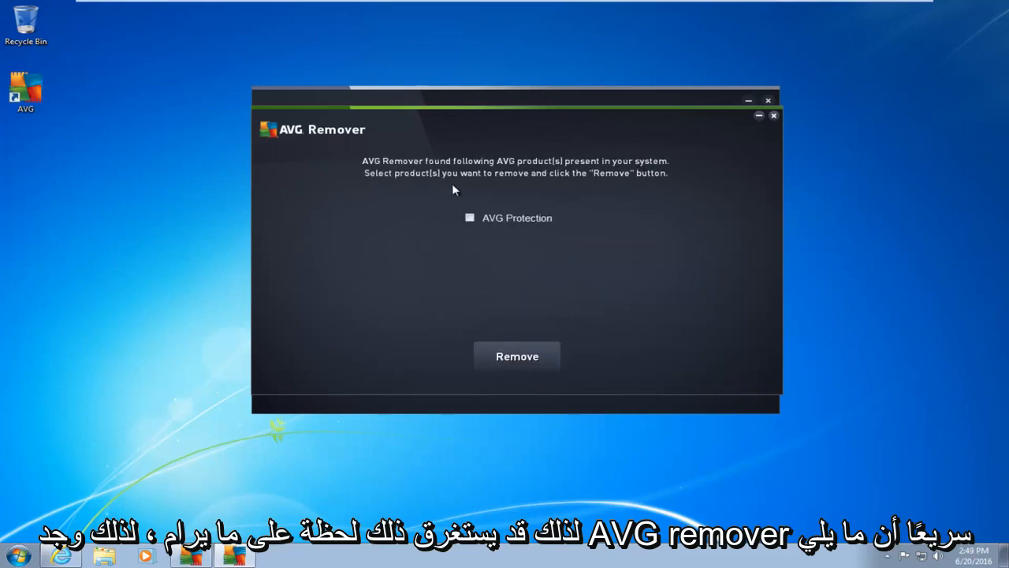
mouse_move(575, 165)
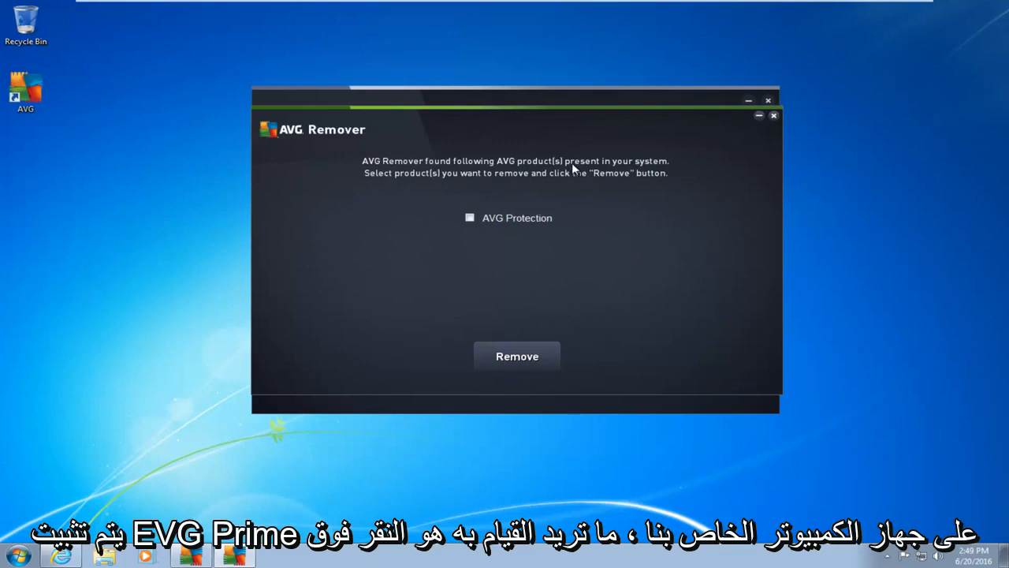
mouse_move(467, 230)
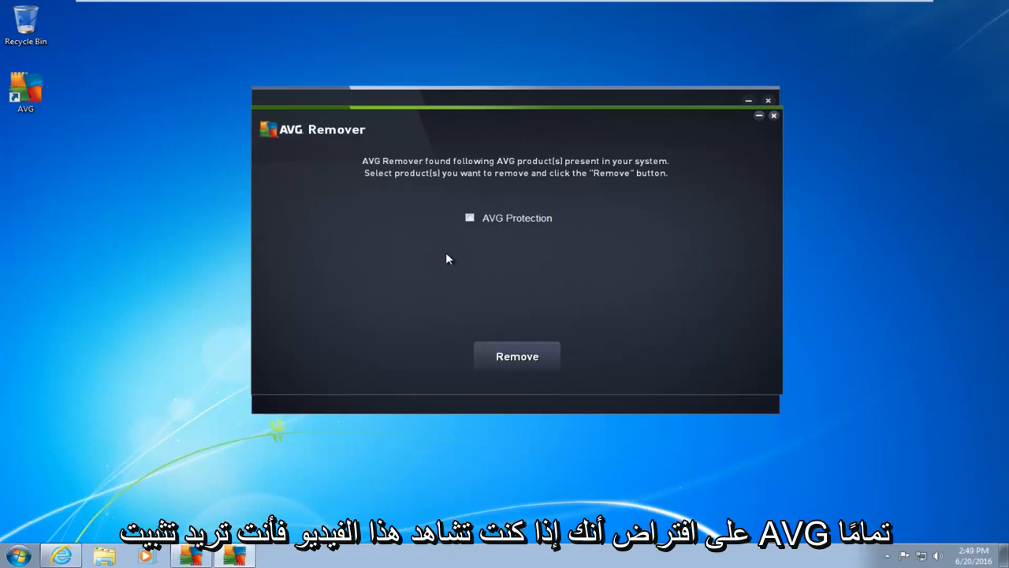
mouse_move(485, 290)
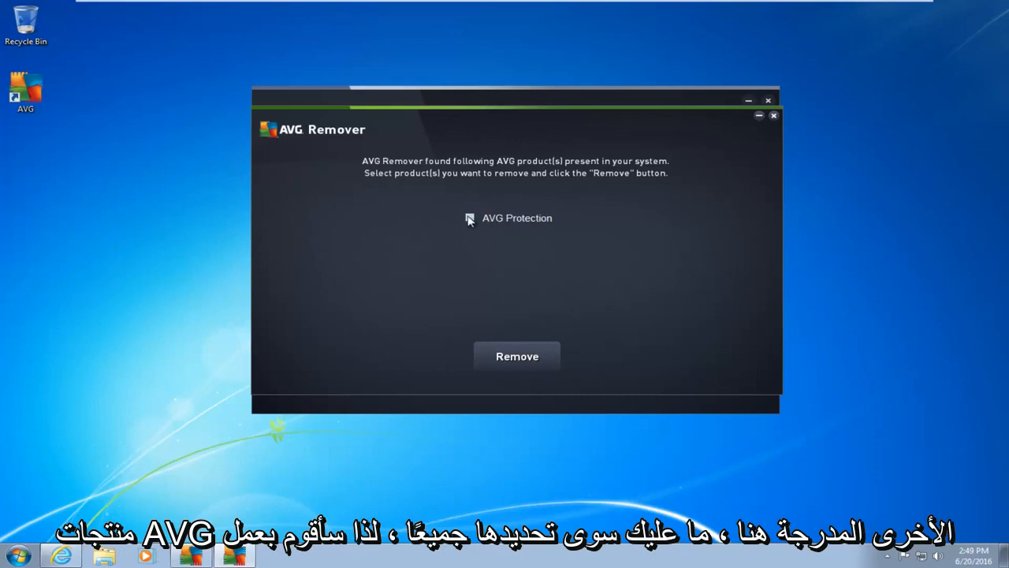
Select AVG Protection and submit it for removal with the Remove button.
click(470, 218)
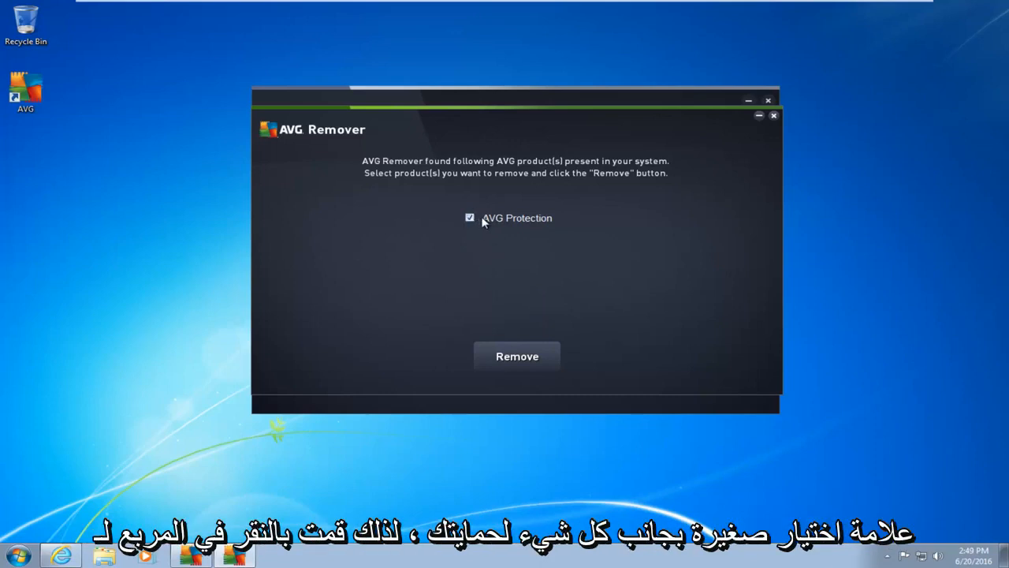
mouse_move(486, 287)
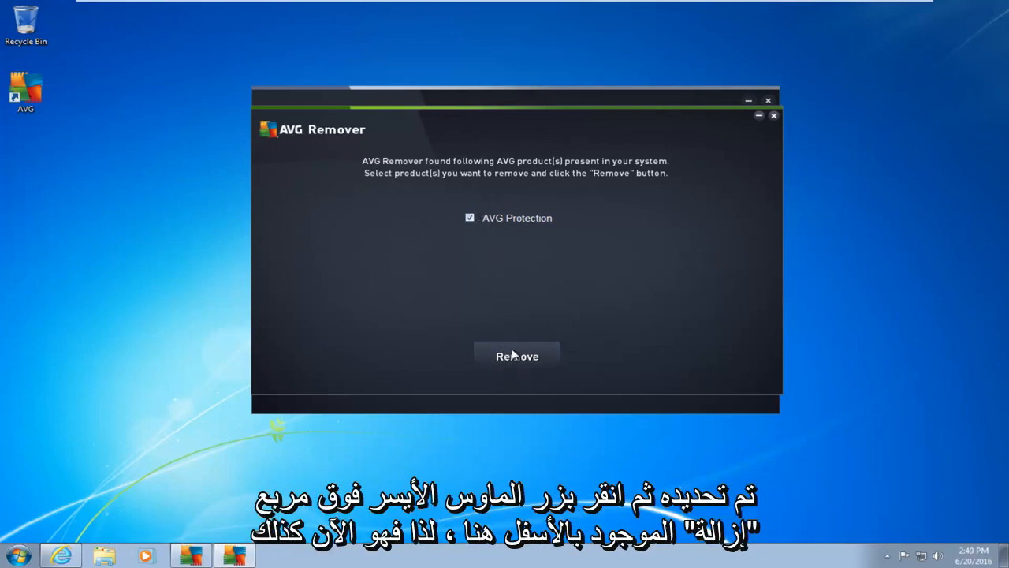
click(517, 356)
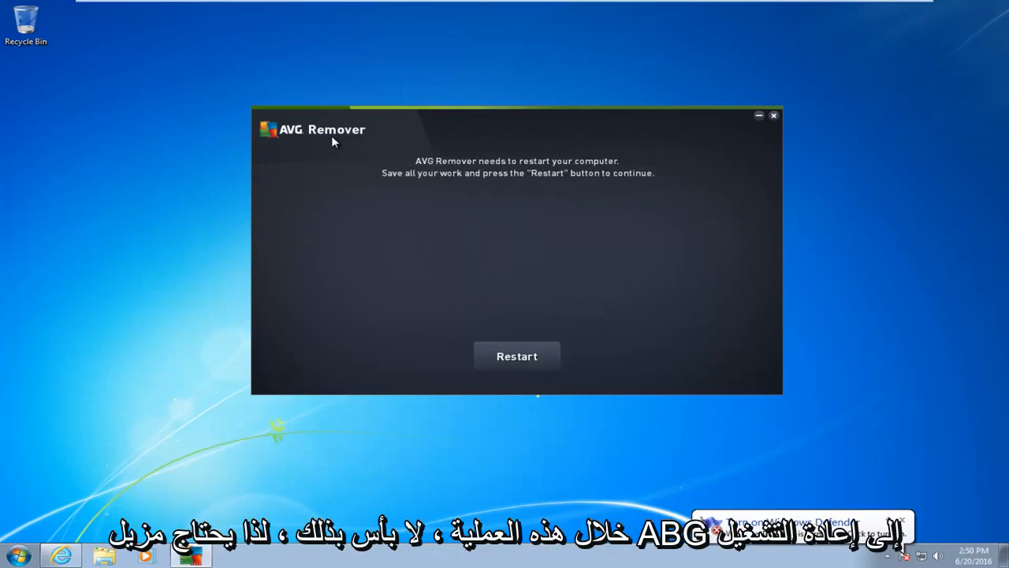
mouse_move(419, 166)
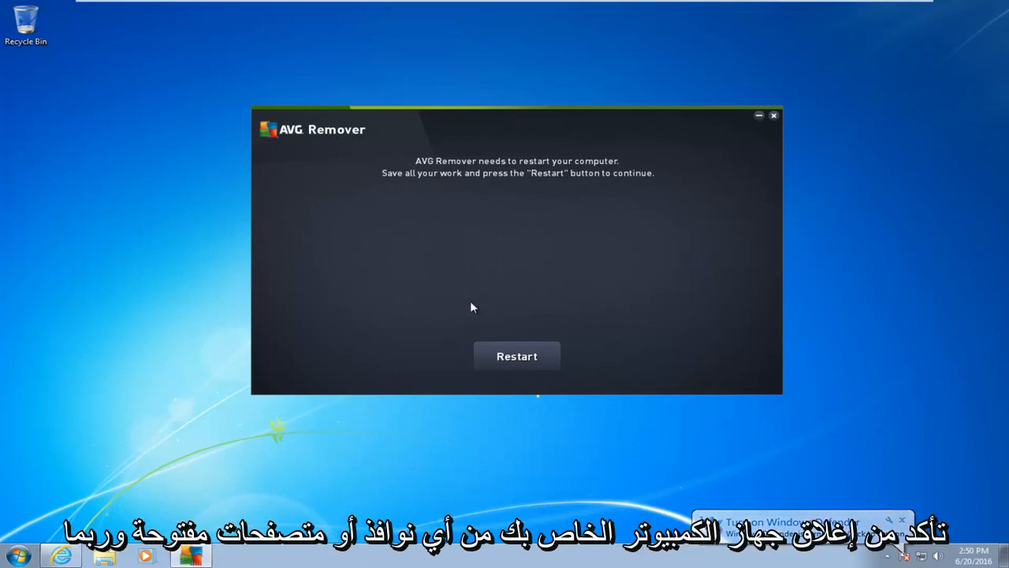
mouse_move(334, 341)
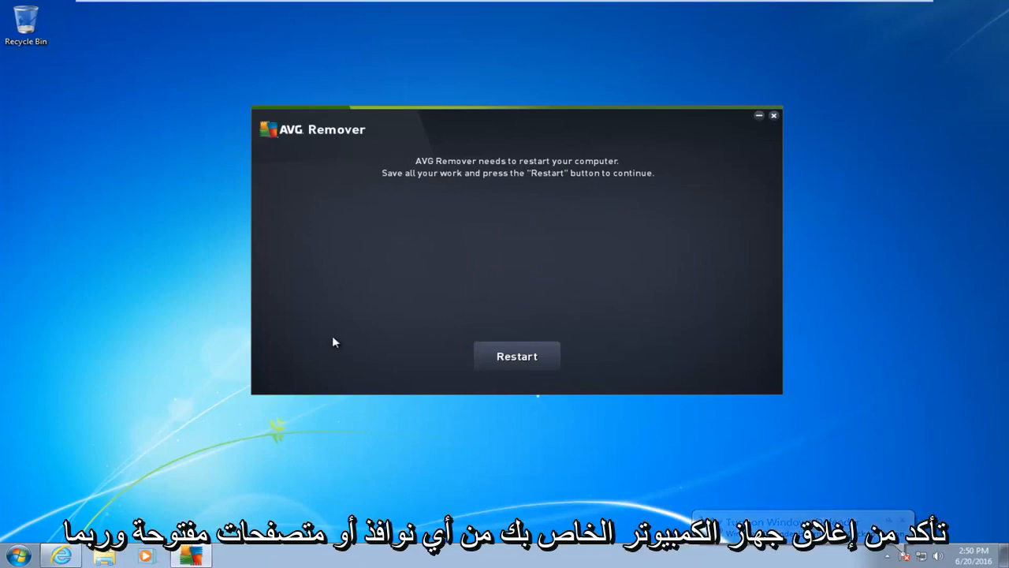
mouse_move(204, 384)
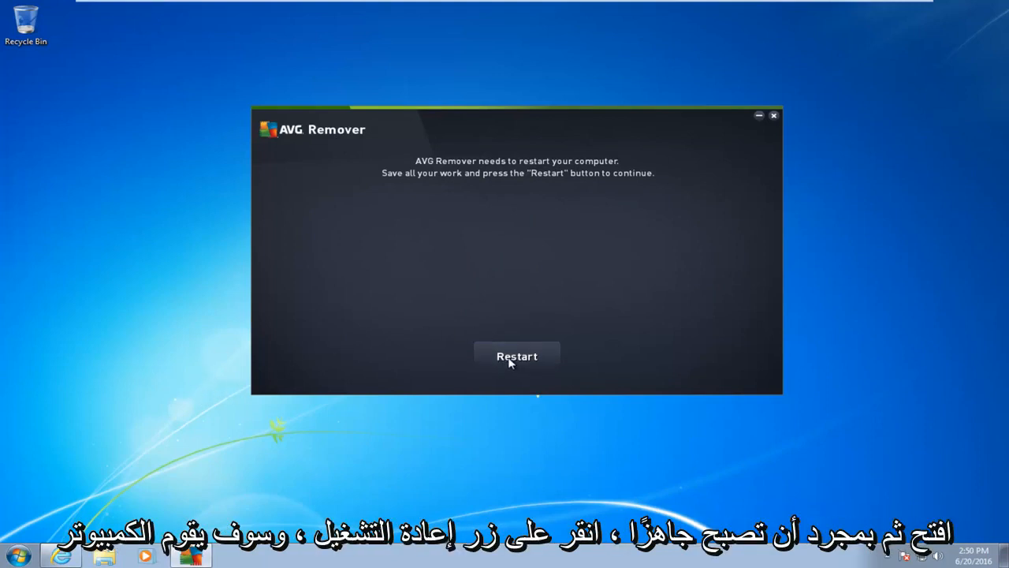
Trigger the computer restart from AVG Remover's restart prompt to continue removal.
click(517, 356)
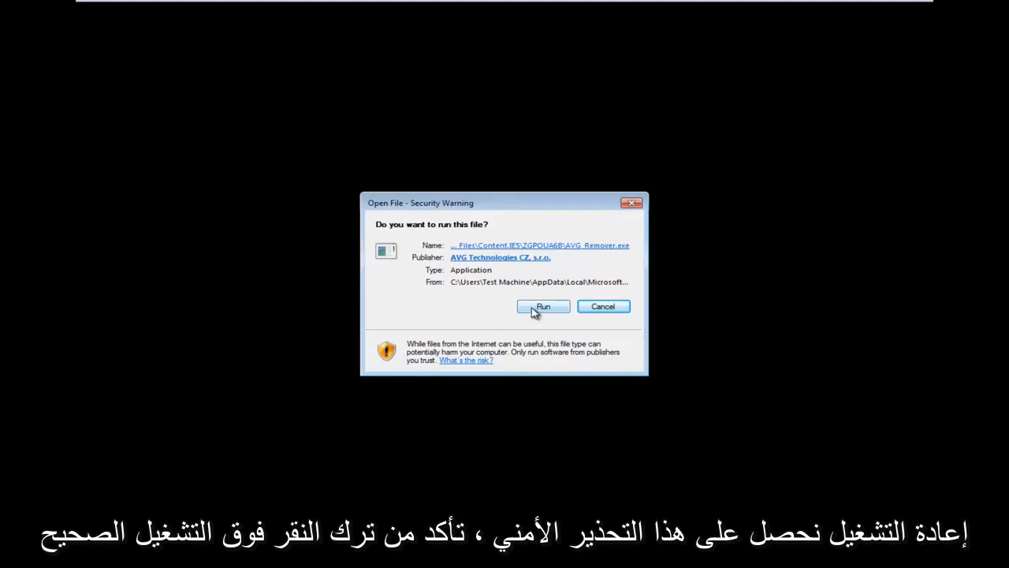
Allow AVG_Remover.exe to run again from the security warning after reboot.
click(542, 306)
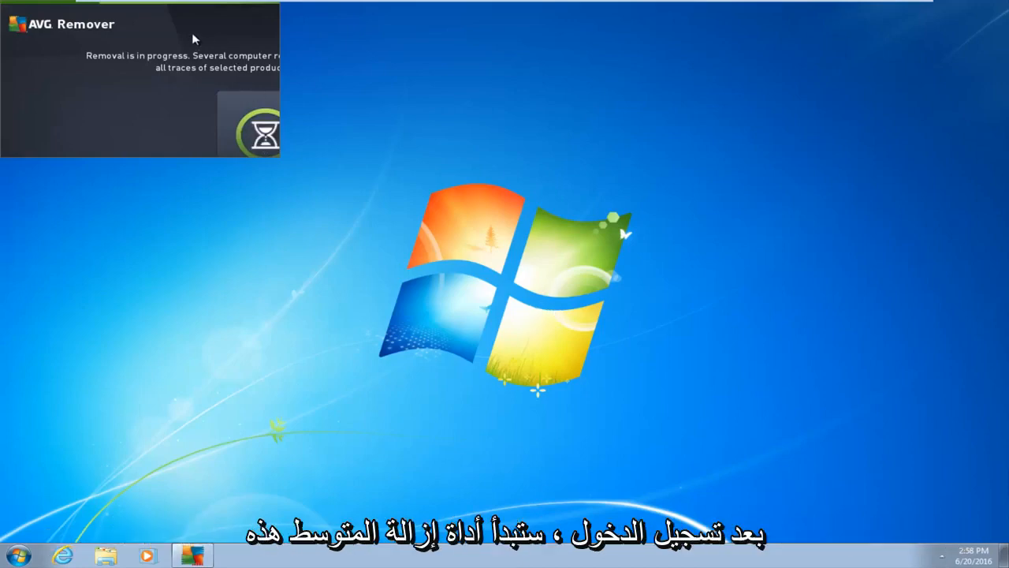
mouse_move(253, 112)
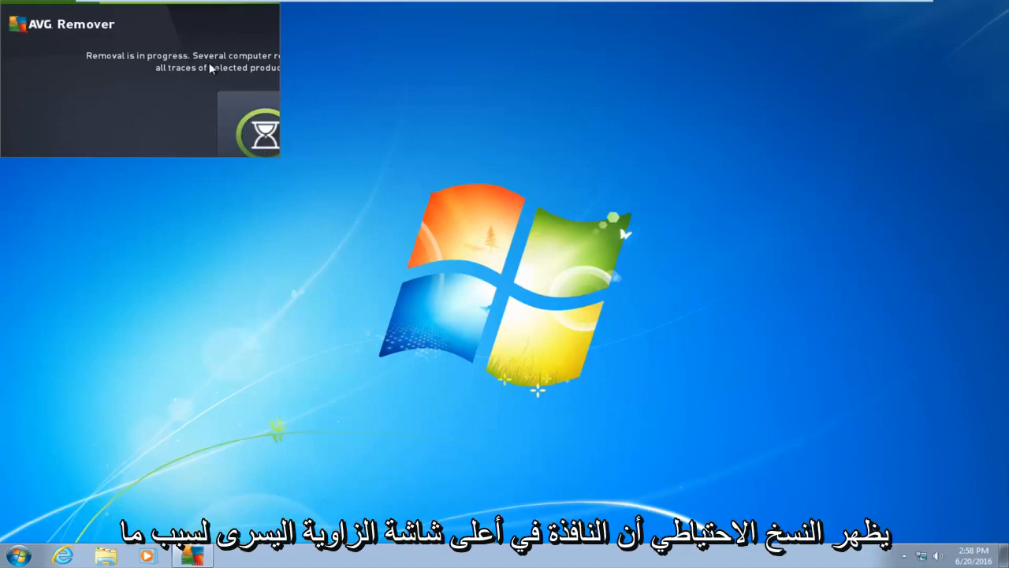
mouse_move(318, 97)
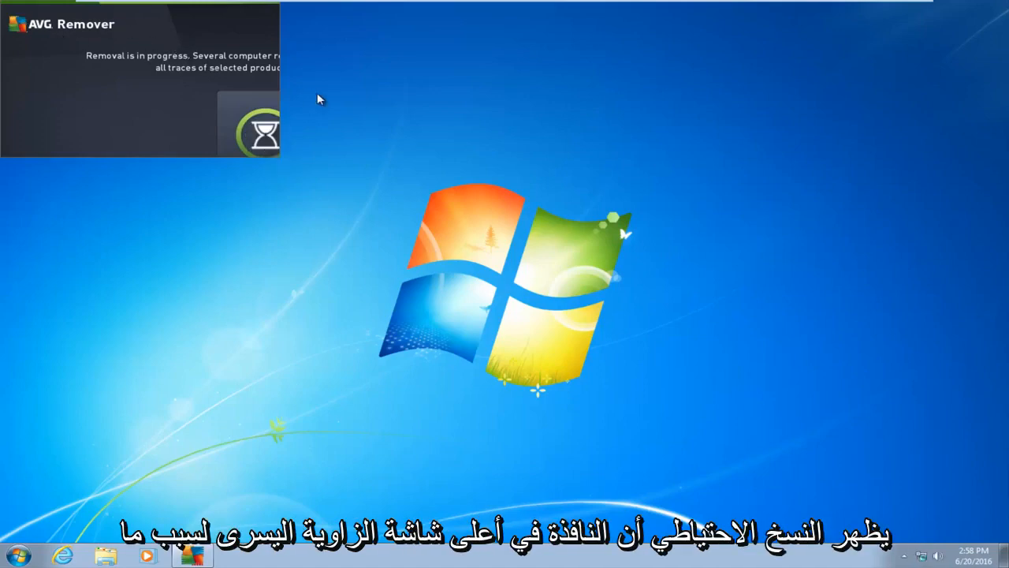
mouse_move(156, 65)
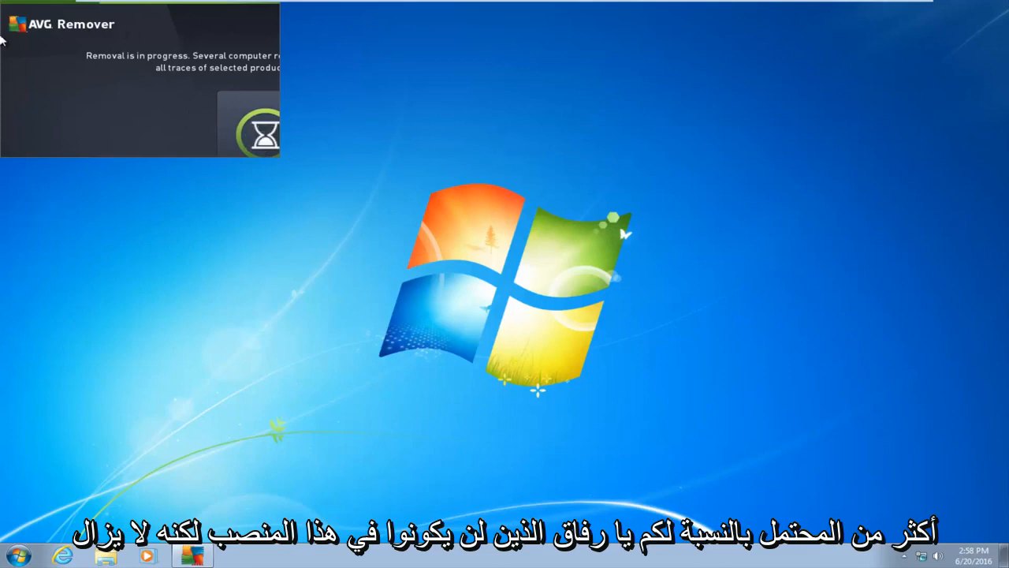
mouse_move(249, 72)
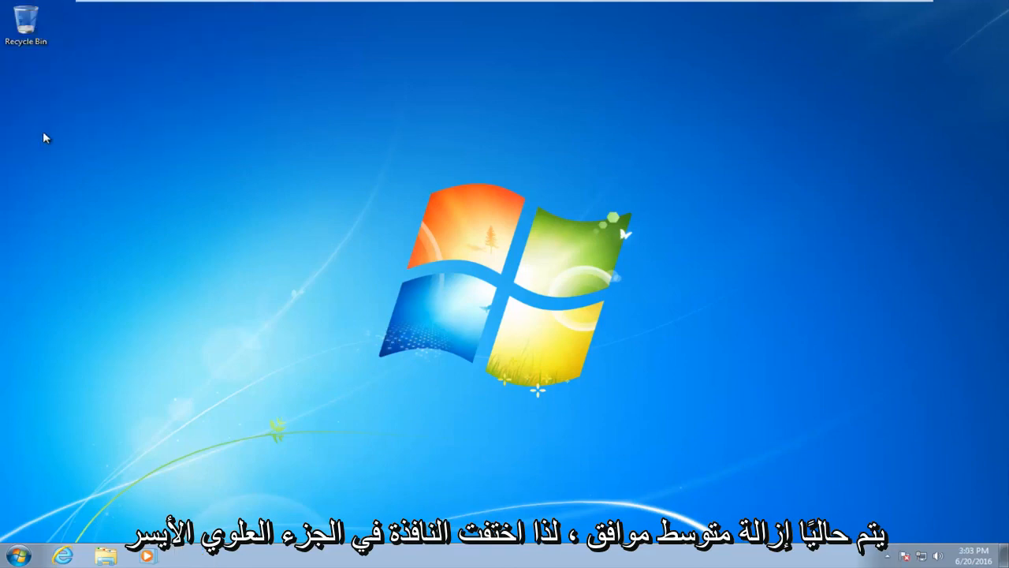
mouse_move(718, 473)
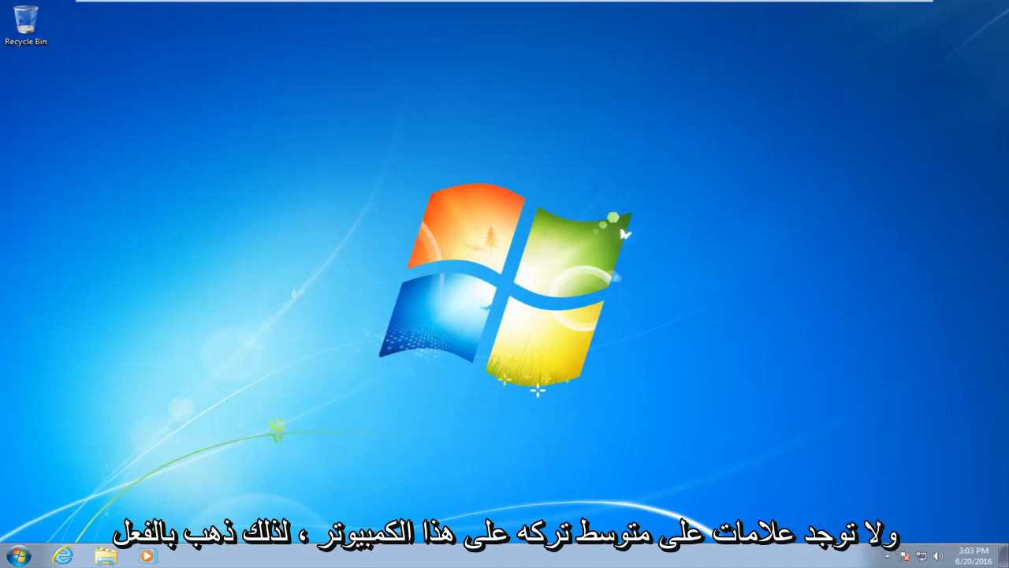
click(14, 555)
text(programs)
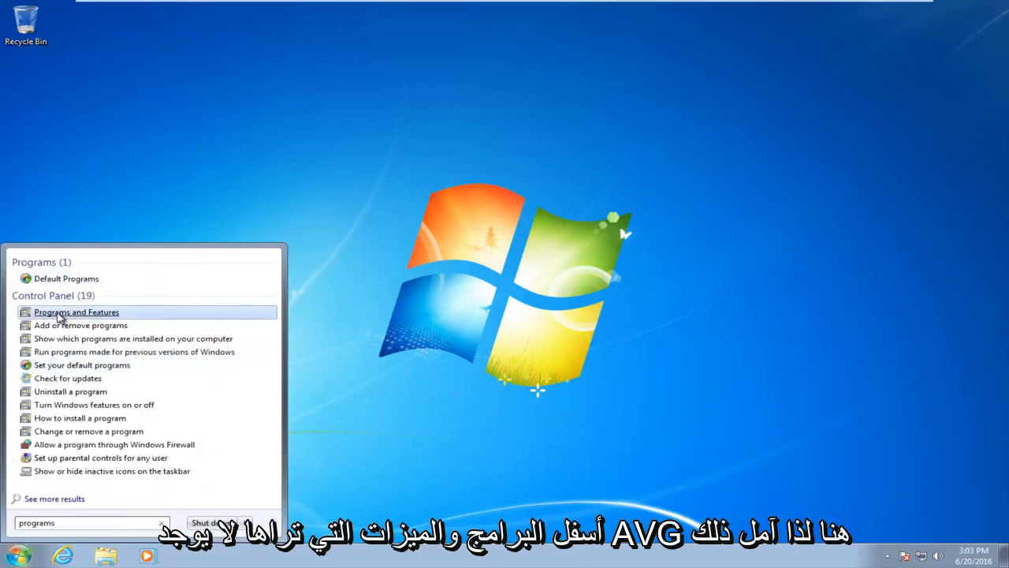
click(75, 312)
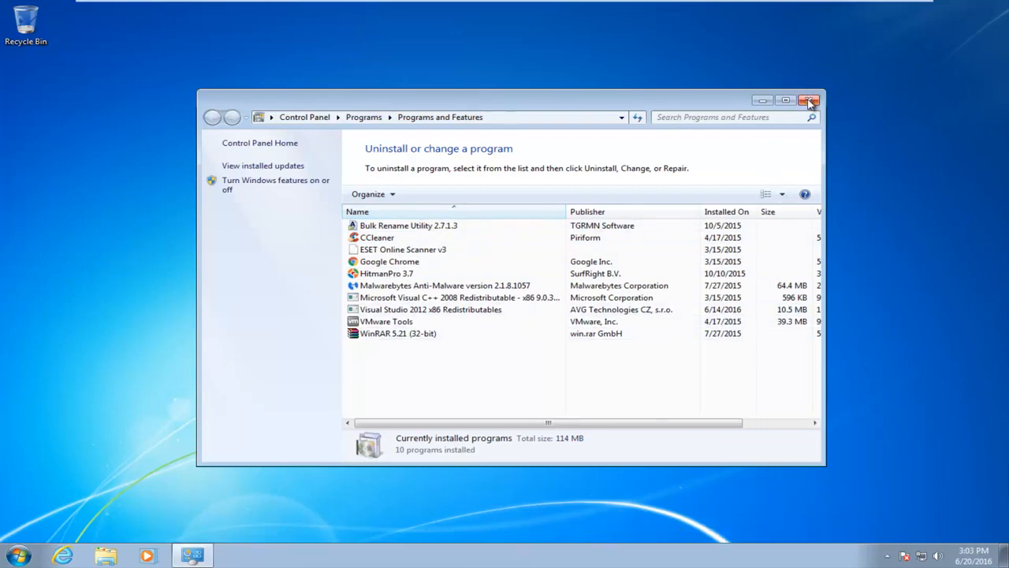
click(809, 101)
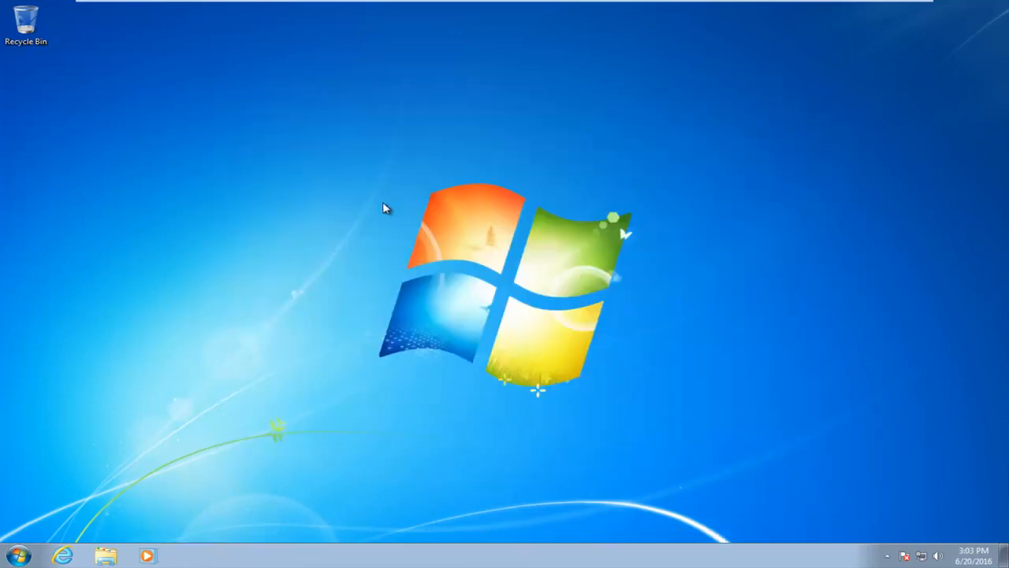